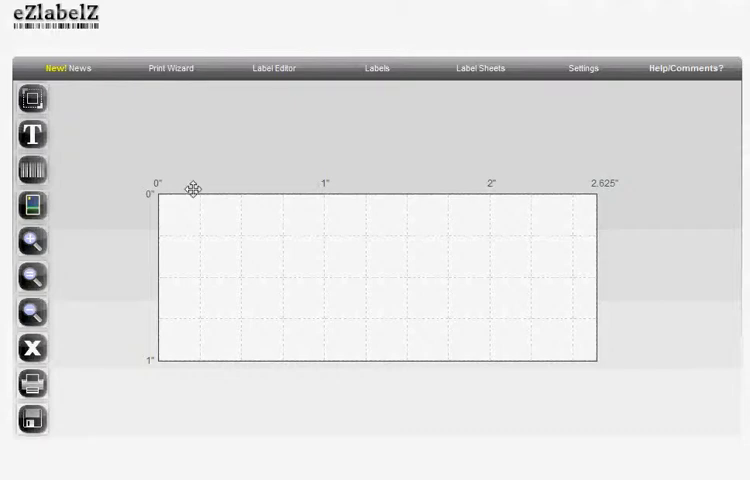
Resize the blank label from 2.625 x 1 inch to 4 x 2 inches
click(32, 98)
text(2)
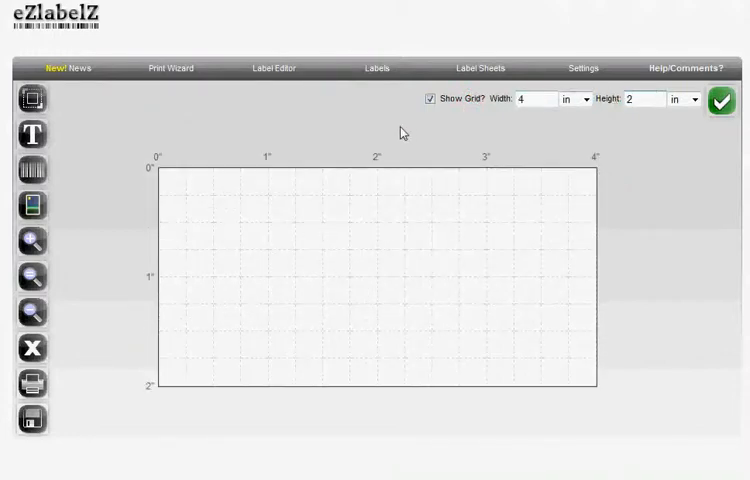
Add a text object linked to the eBay Item Title field
click(32, 135)
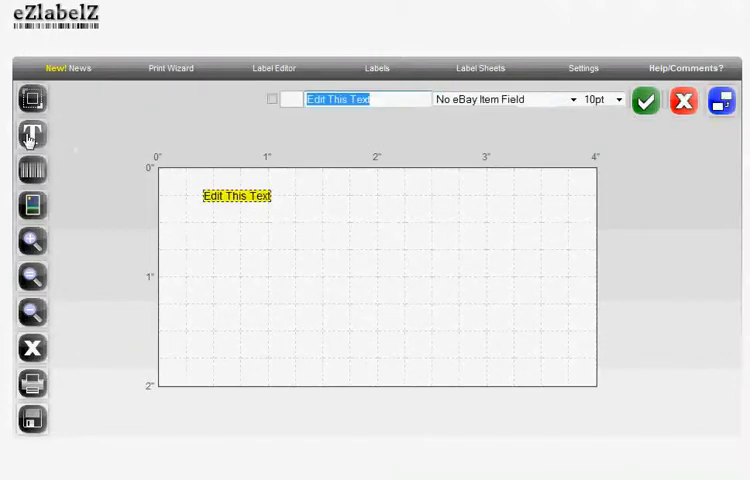
click(31, 134)
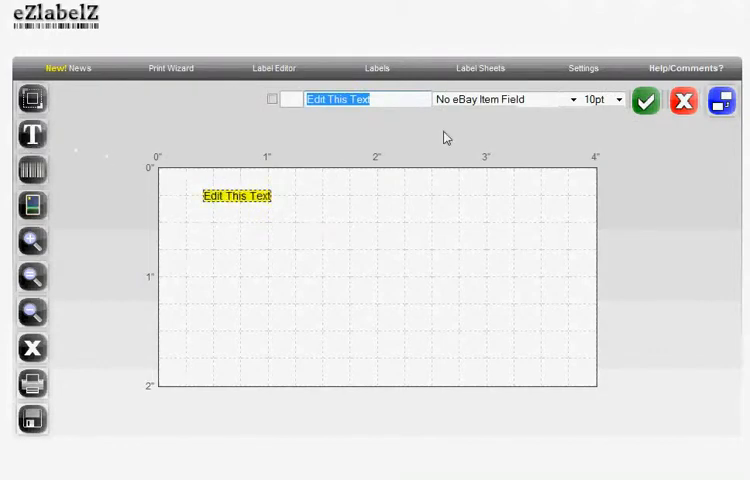
click(505, 99)
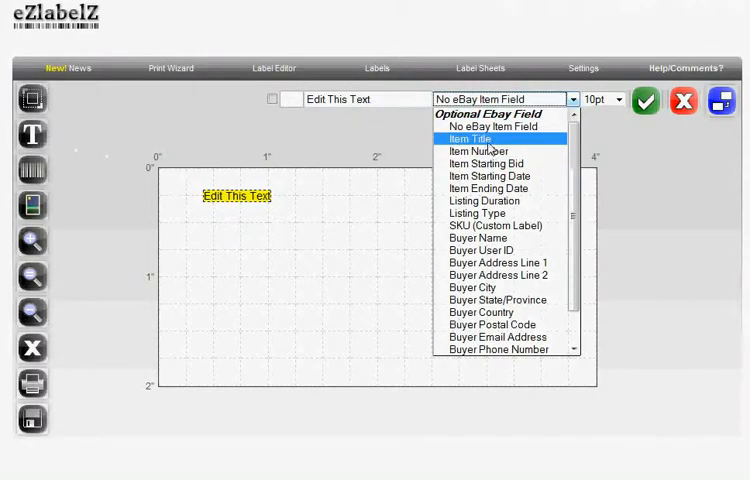
click(471, 138)
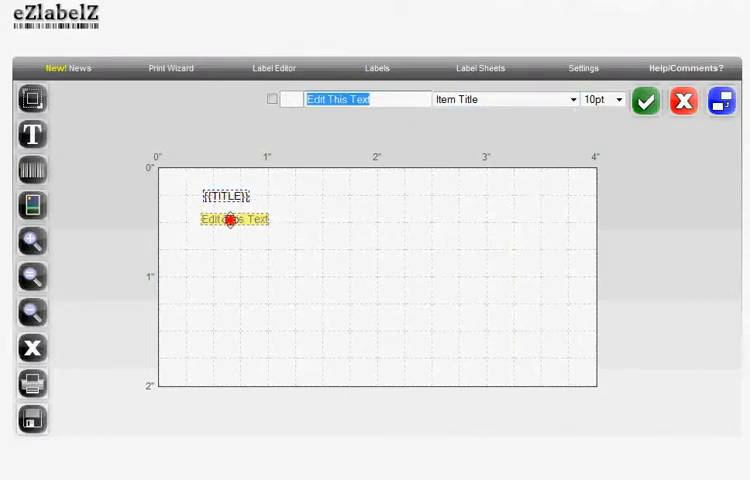
Link a second text to the Item Number field, prefixed with 'Item #'
click(505, 99)
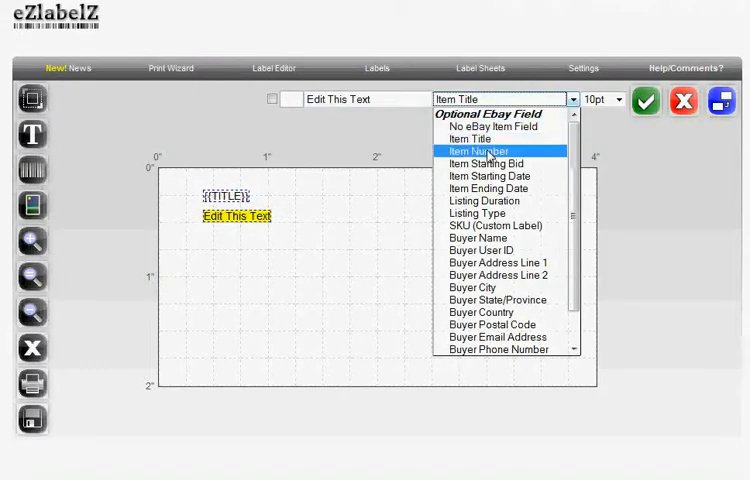
click(480, 151)
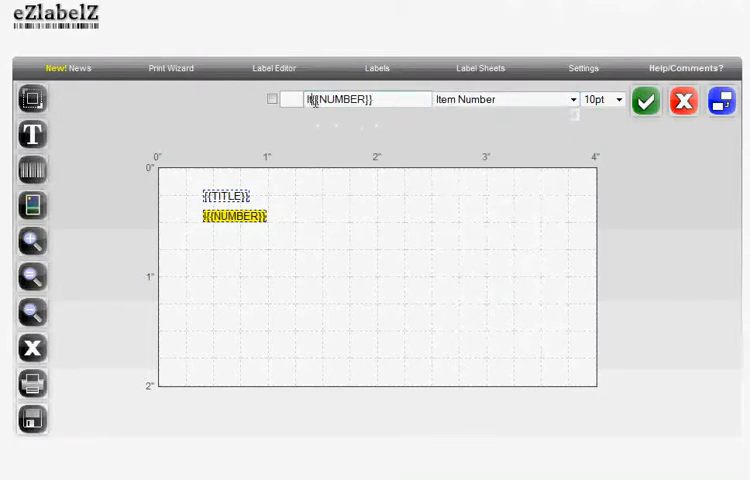
text(Item)
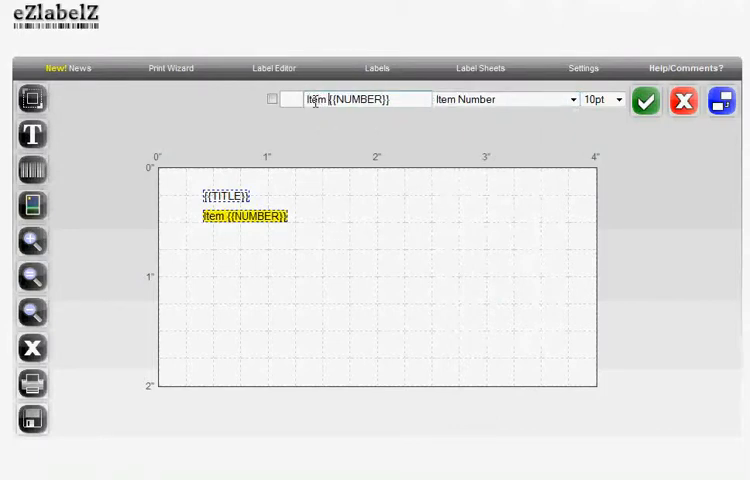
text(#)
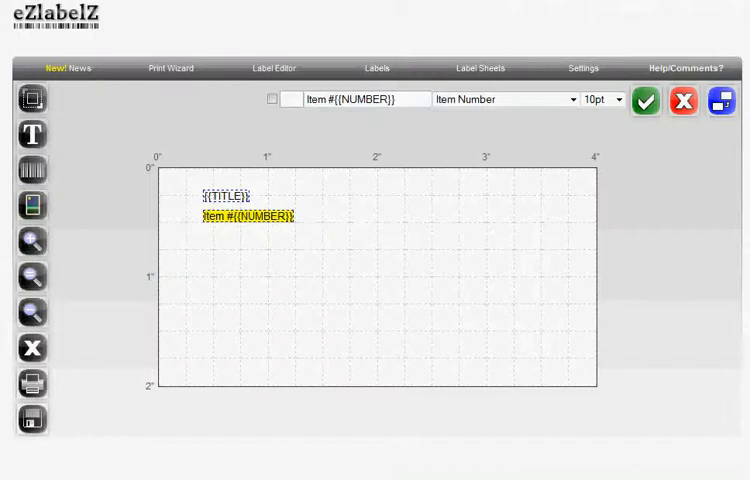
mouse_move(31, 205)
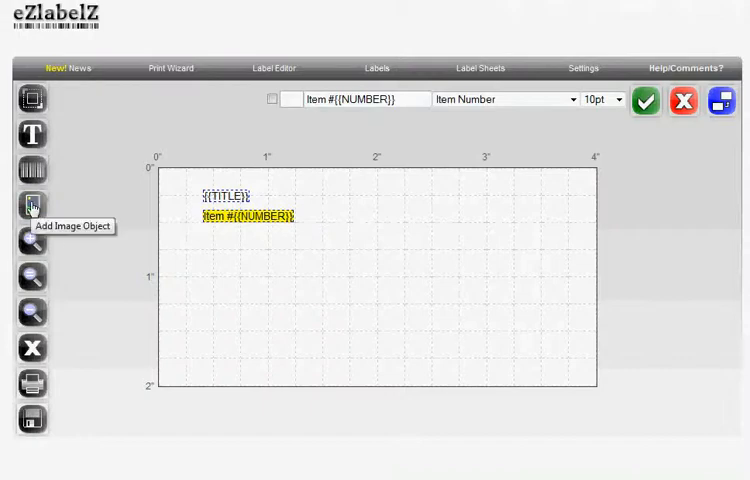
Add the gallery image below the item number, capped at 35% width and height
click(31, 205)
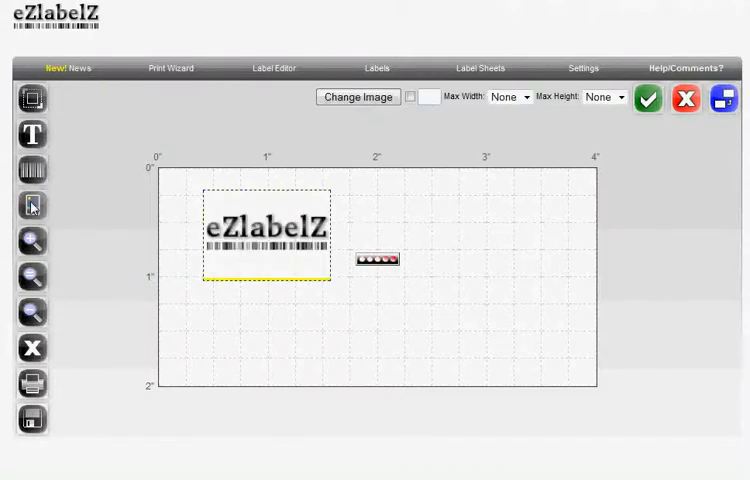
click(357, 97)
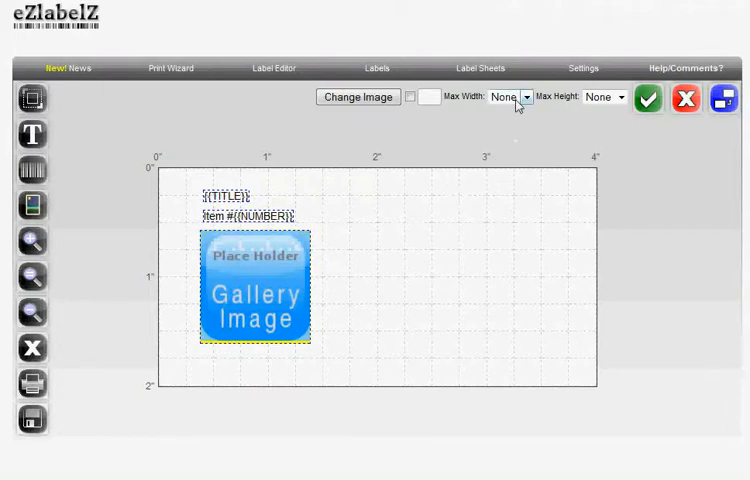
click(526, 97)
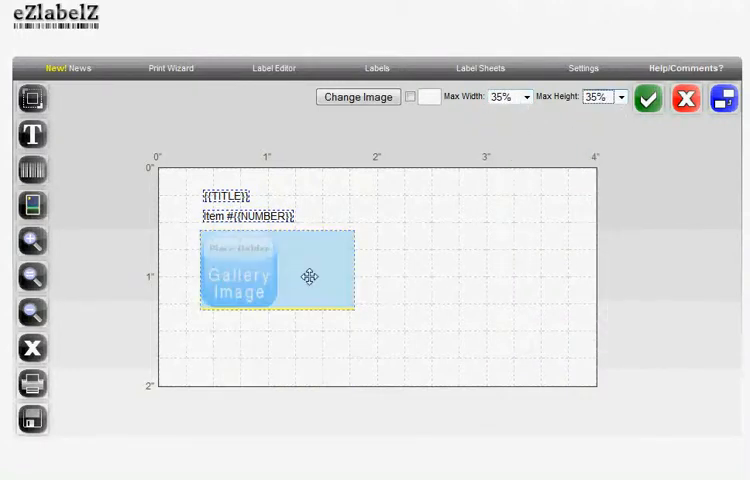
click(280, 270)
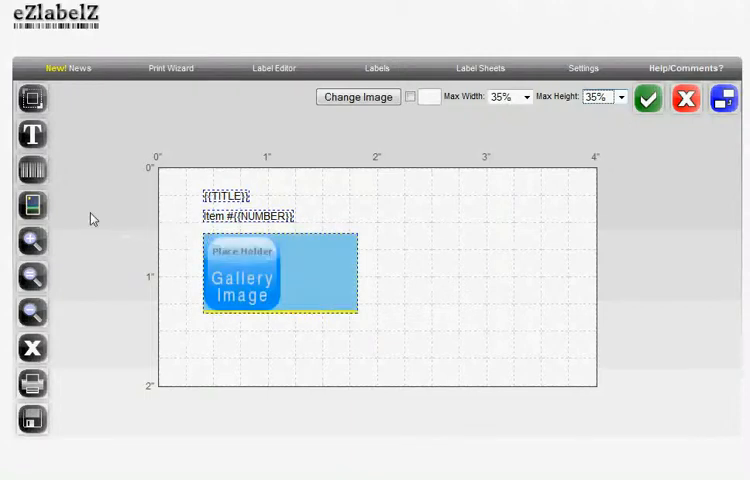
mouse_move(31, 168)
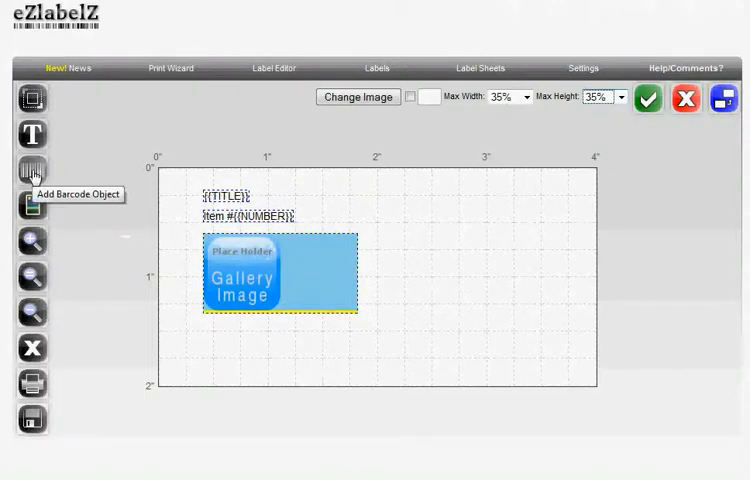
Add a barcode encoding SKU (Custom Label), with a new text object beneath it
click(31, 169)
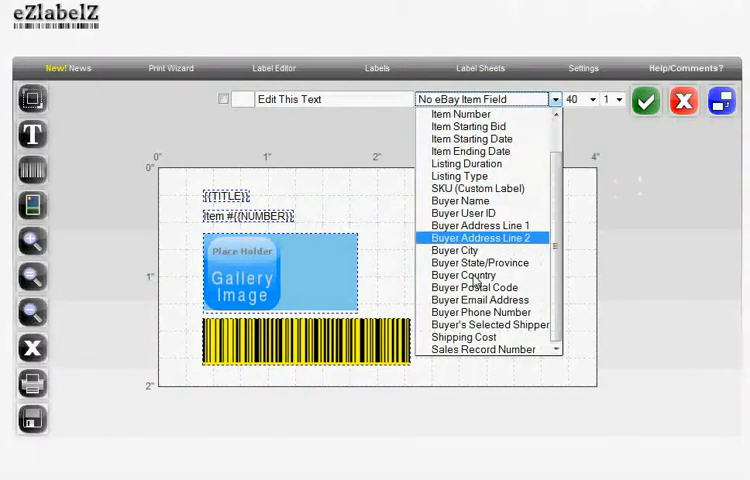
mouse_move(486, 213)
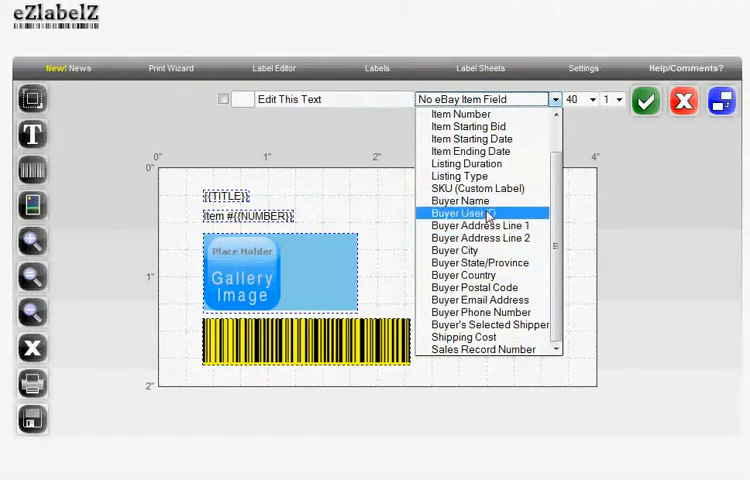
click(478, 188)
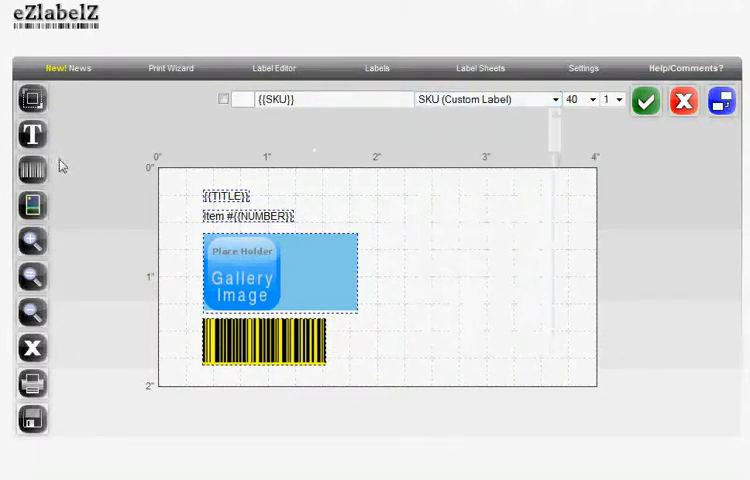
click(225, 195)
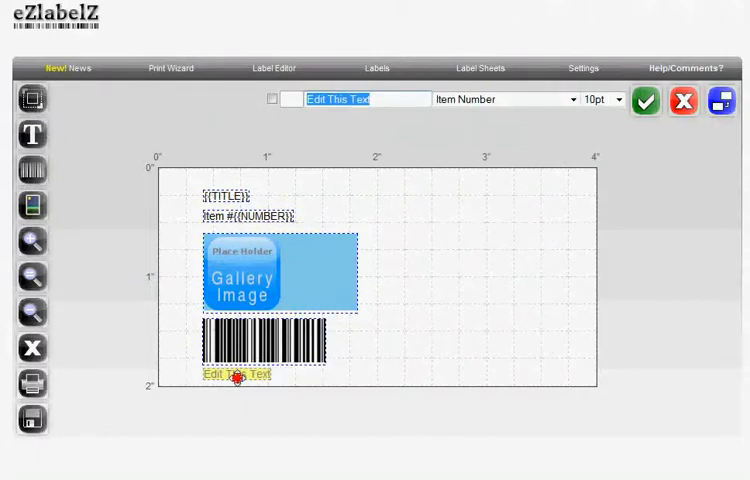
Link the text under the barcode to the SKU (Custom Label) field
click(505, 99)
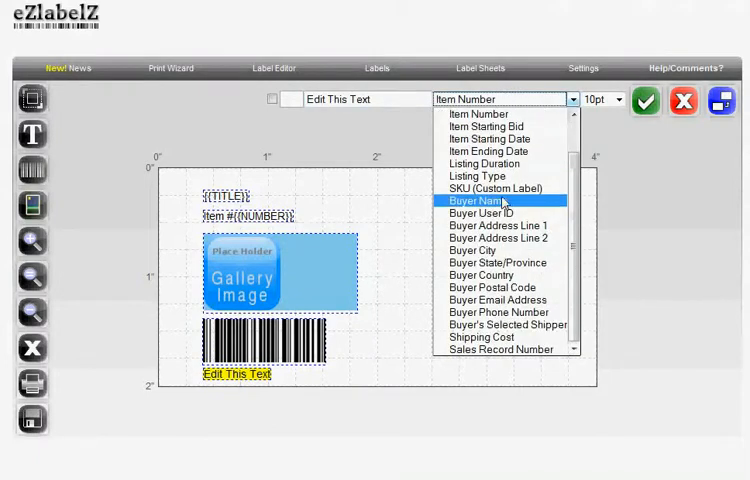
click(494, 188)
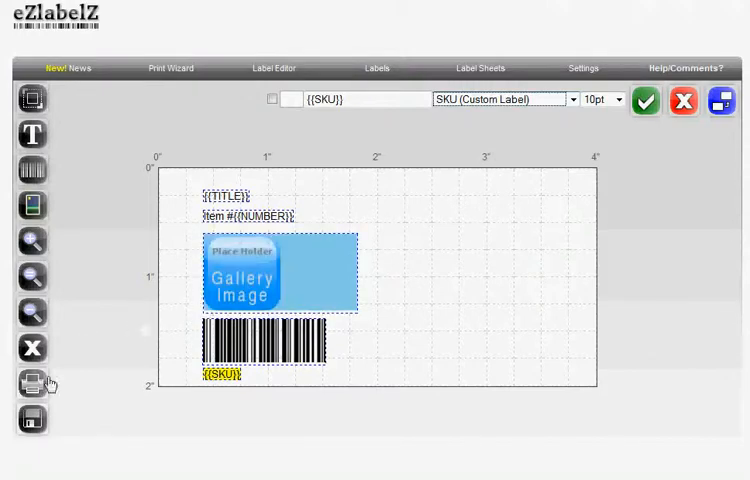
Save the design to the library as 'test inventory label'
click(31, 383)
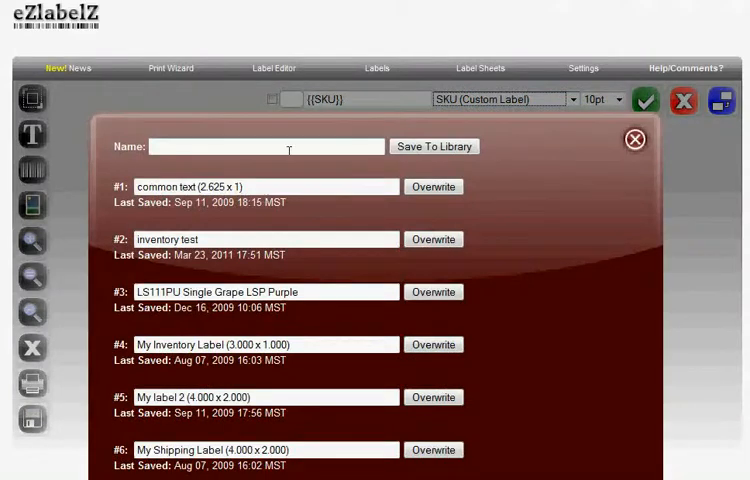
text(test inventory label)
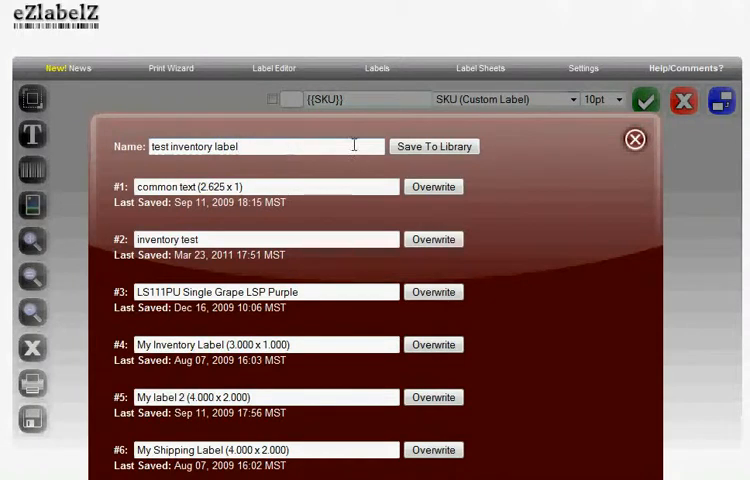
click(433, 146)
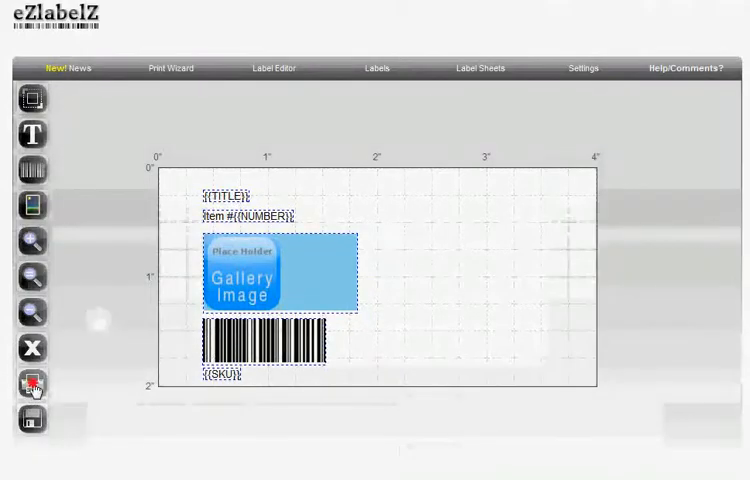
Print the label for the Dell Latitude laptop found by searching 'dell'
click(32, 384)
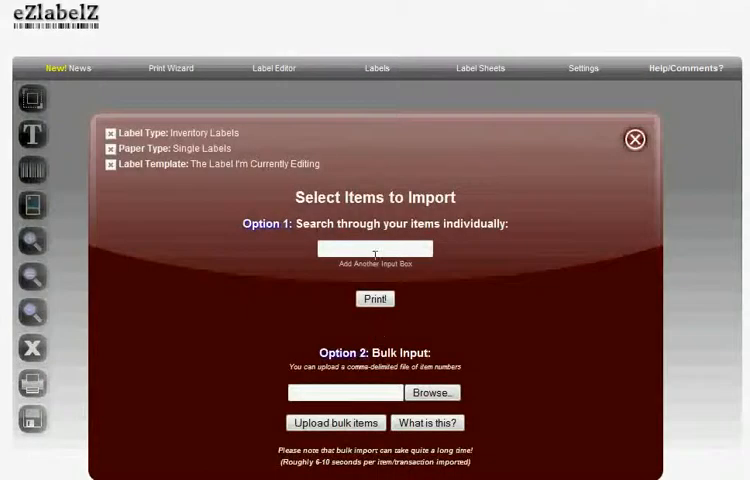
text(dell)
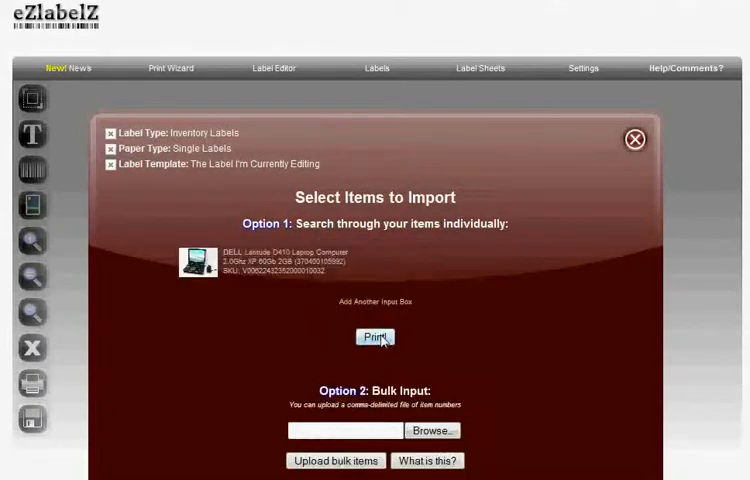
click(375, 337)
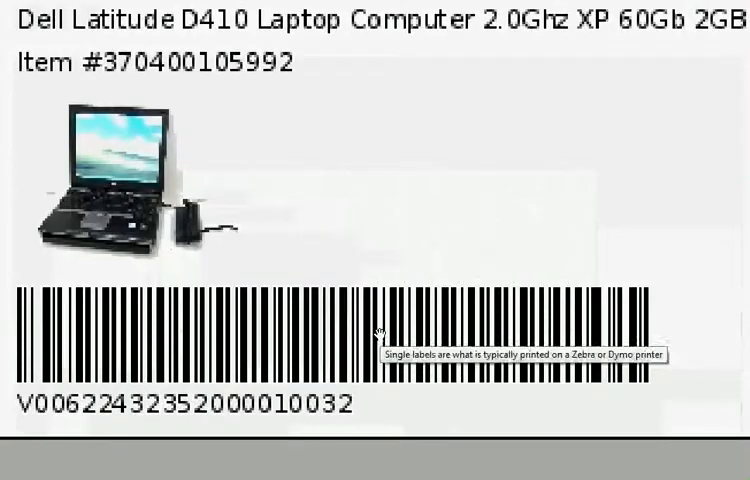